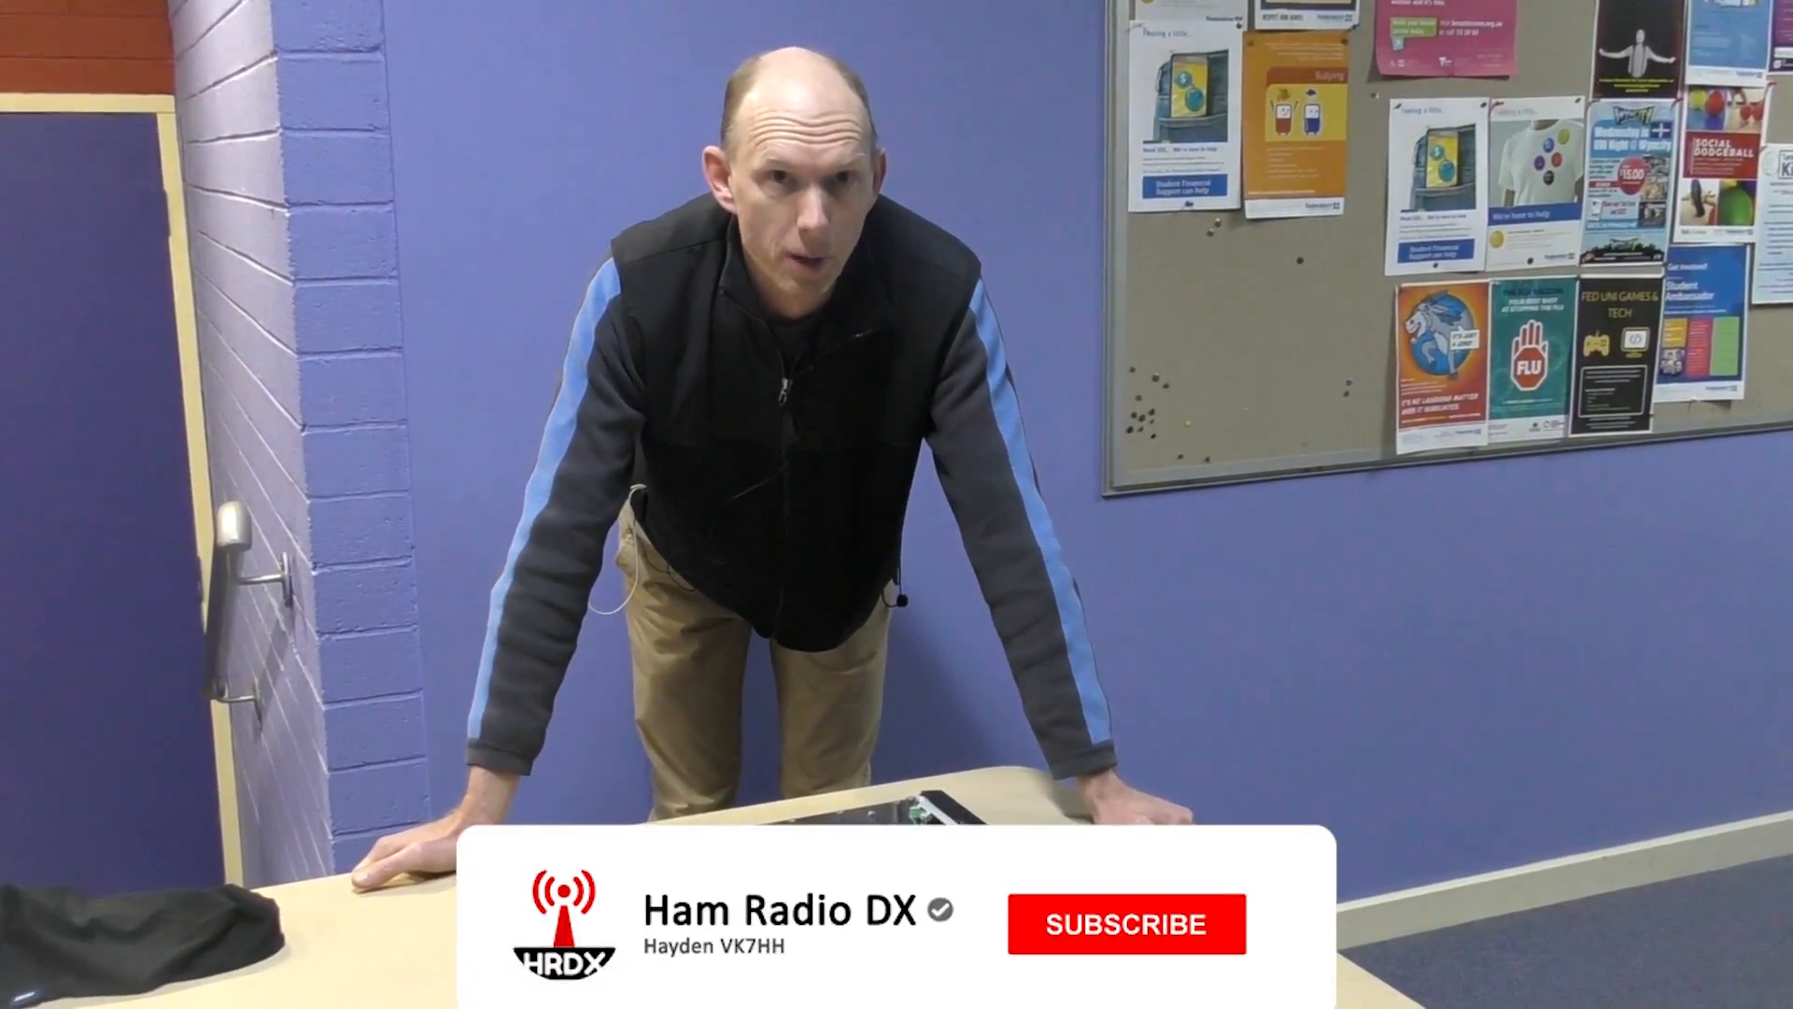
{"action": "left_click", "coordinate": [1125, 924]}
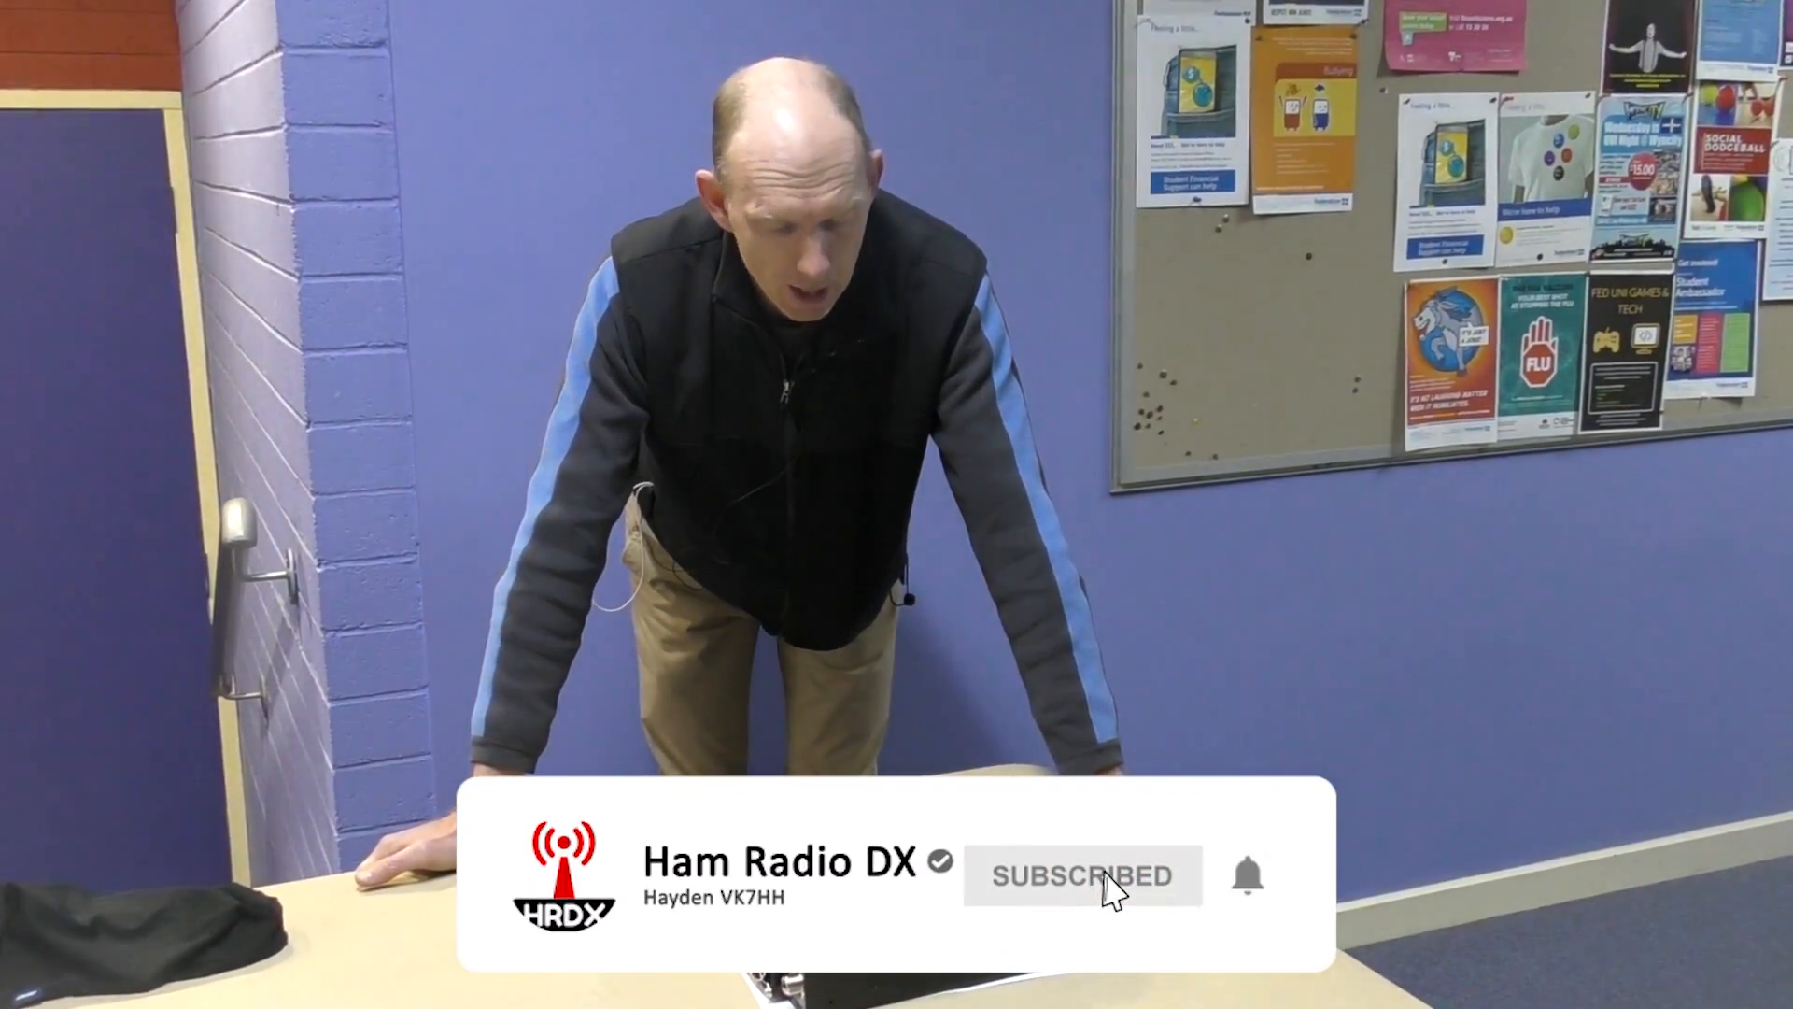